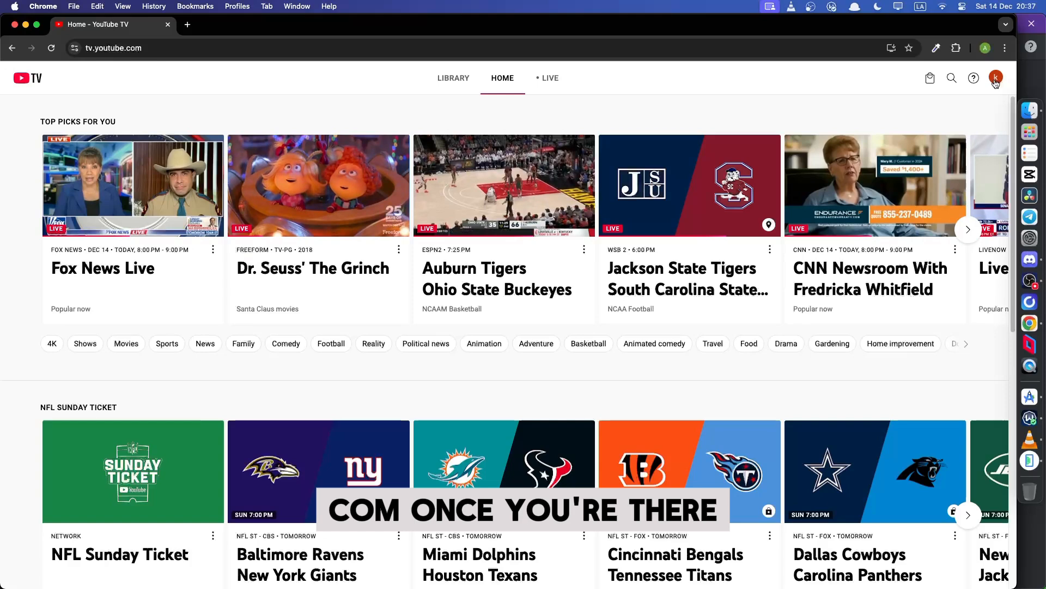
Choose Settings from the profile avatar menu.
{"action": "left_click", "coordinate": [995, 77]}
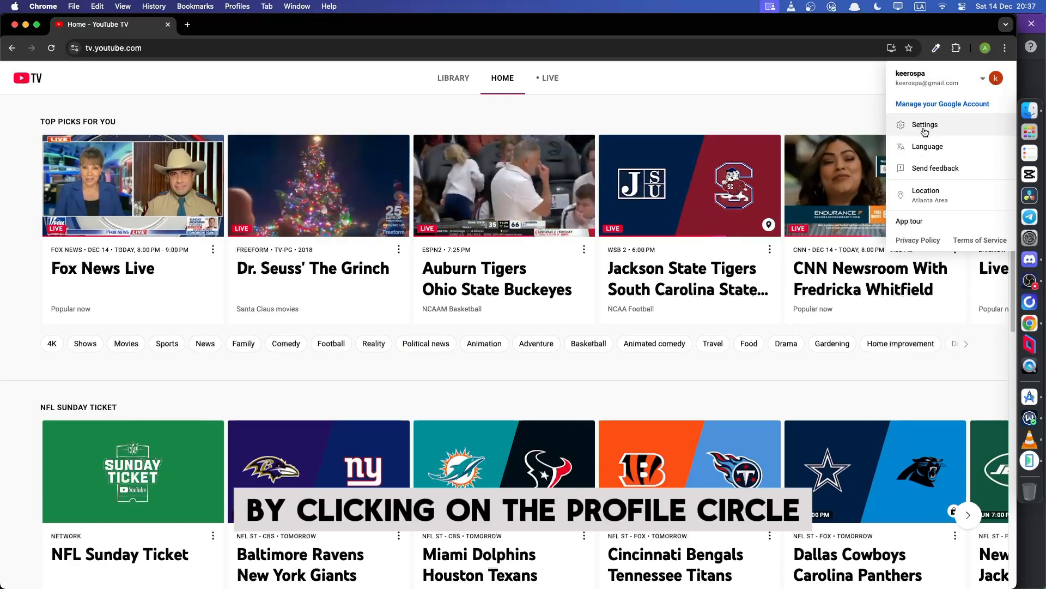
{"action": "left_click", "coordinate": [925, 124]}
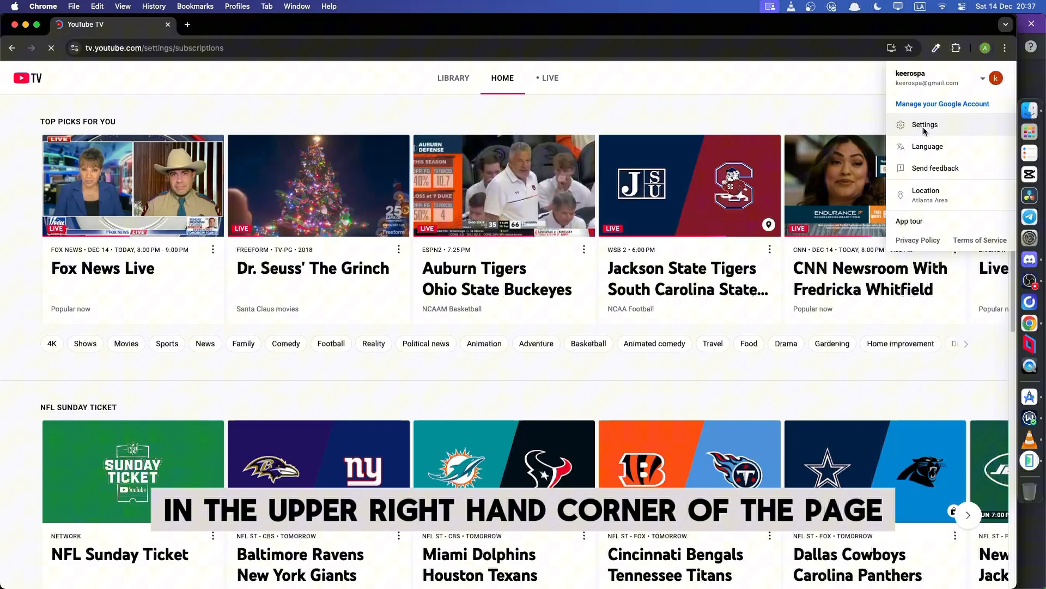
Show the Membership tab listing the $82.99/mo Base Plan and add-ons.
{"action": "left_click", "coordinate": [925, 125]}
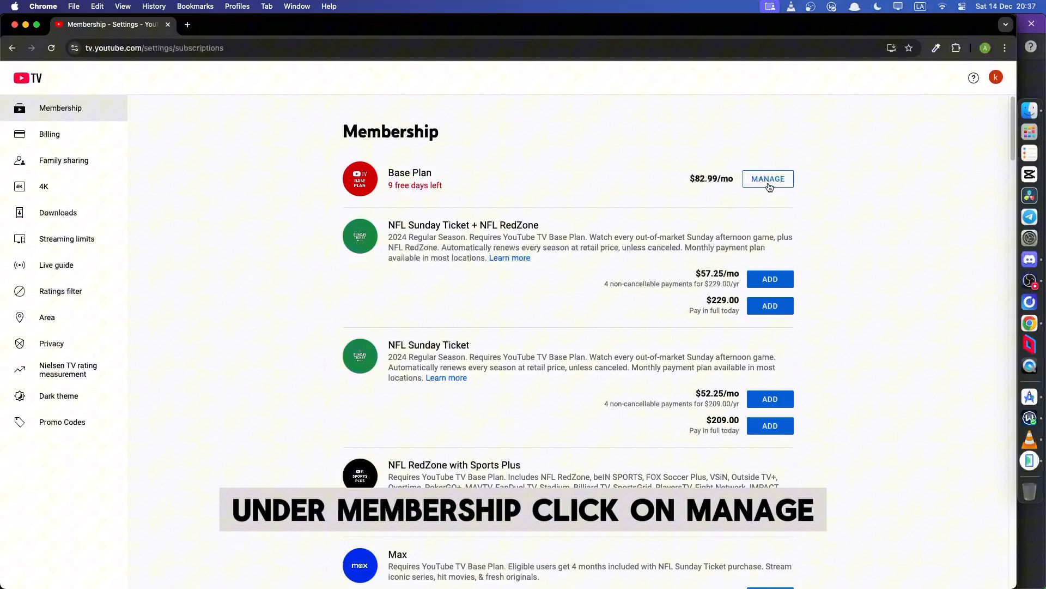
Manage the Base Plan and set the pause slider to 7 weeks.
{"action": "left_click", "coordinate": [767, 178]}
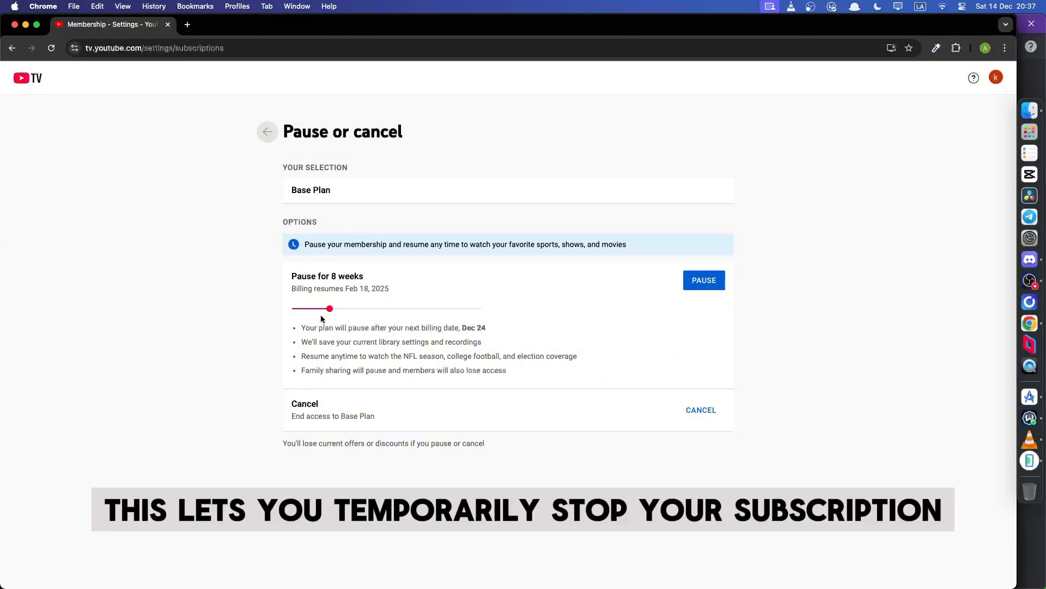
{"action": "left_click_drag", "start_coordinate": [329, 308], "coordinate": [301, 308]}
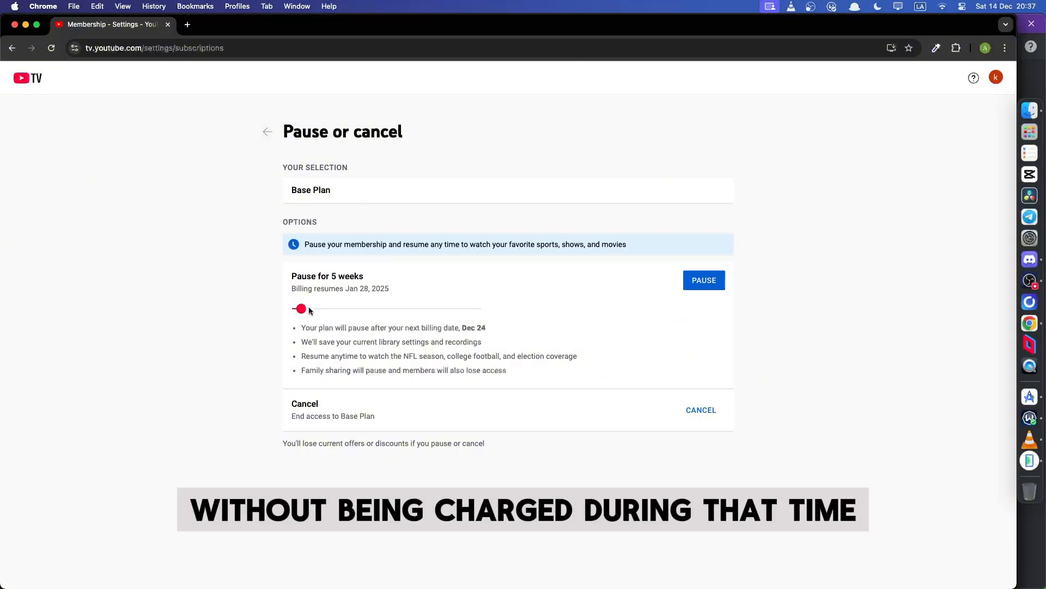
{"action": "left_click_drag", "start_coordinate": [301, 309], "coordinate": [291, 309]}
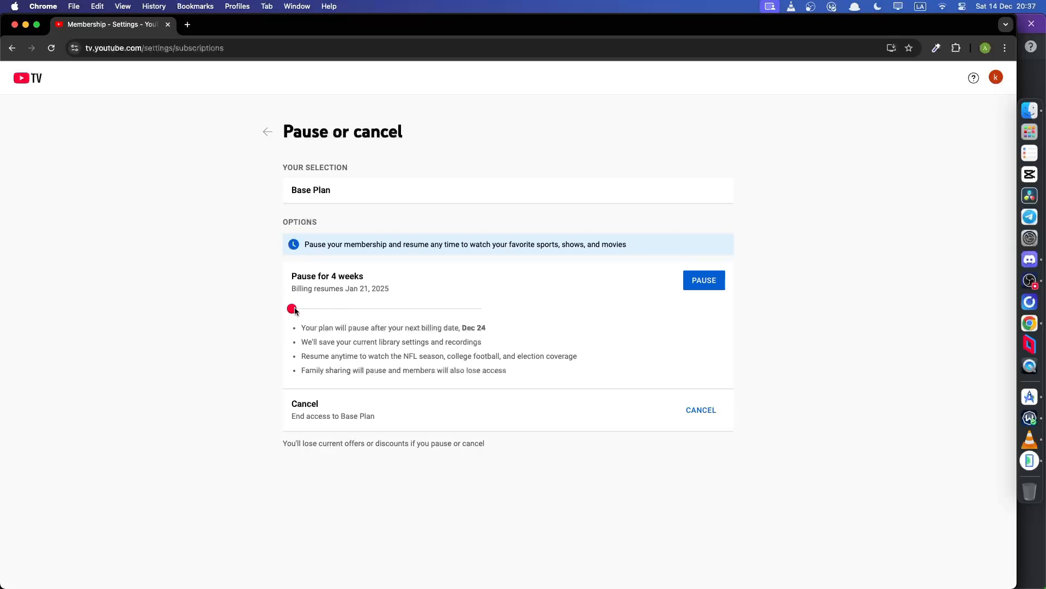
{"action": "left_click_drag", "start_coordinate": [292, 308], "coordinate": [320, 309]}
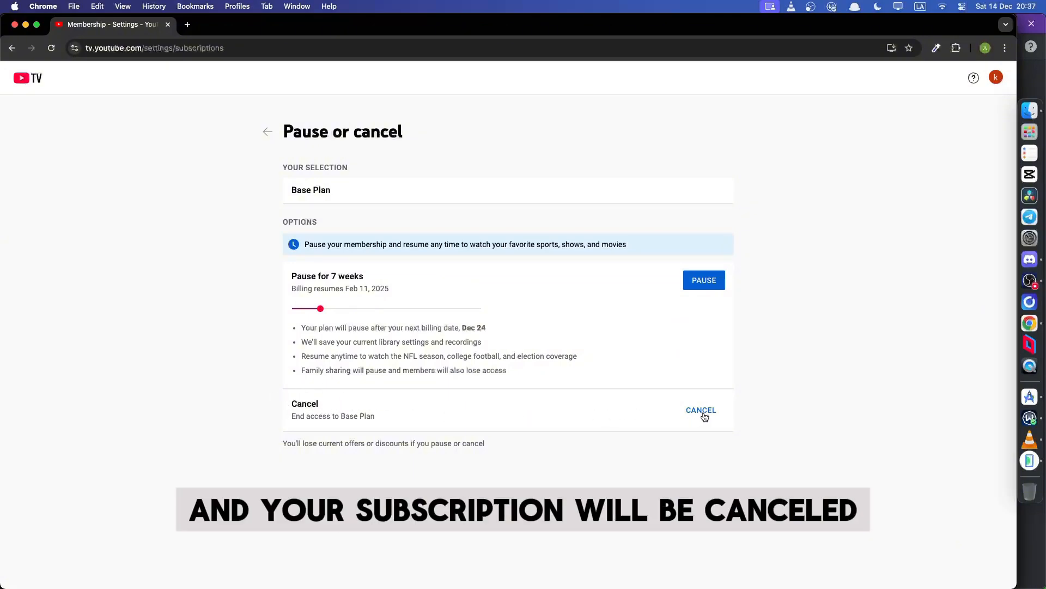
{"action": "mouse_move", "coordinate": [755, 423]}
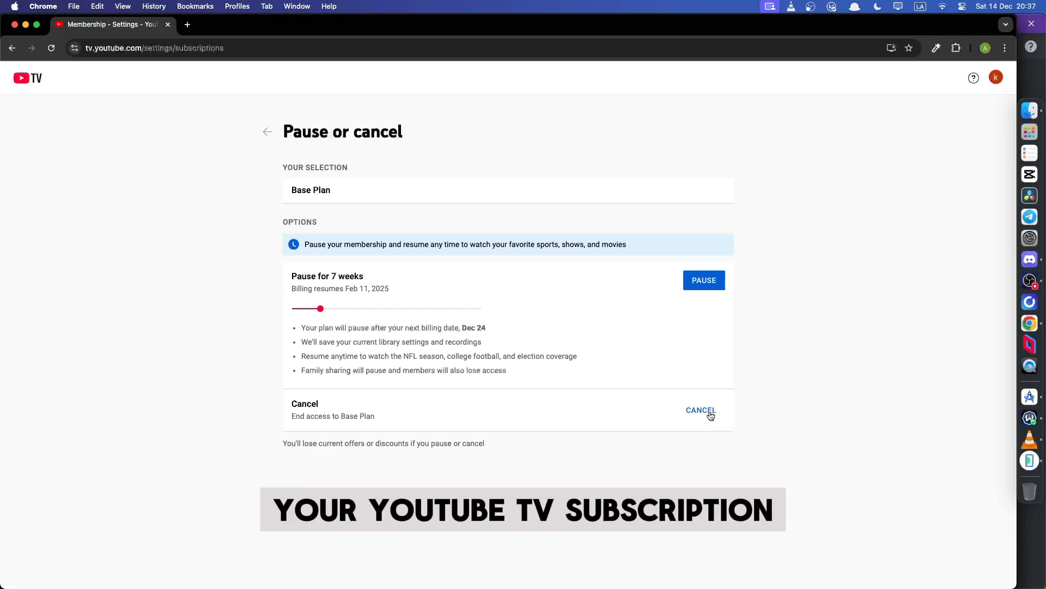
Cancel the Base Plan, pick 'Other' as the reason, and continue canceling.
{"action": "left_click", "coordinate": [700, 410]}
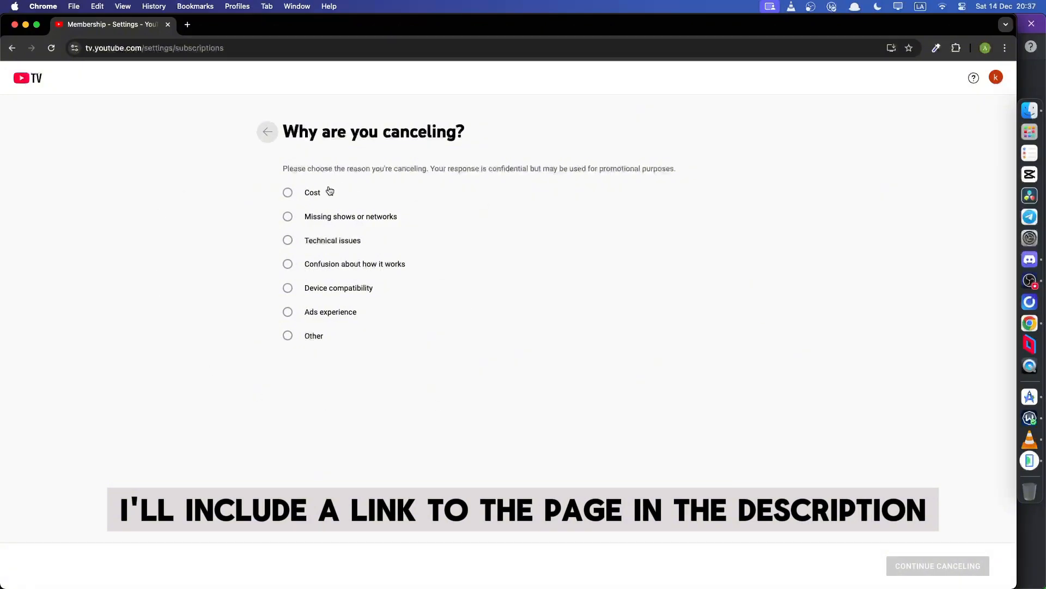
{"action": "left_click", "coordinate": [287, 336]}
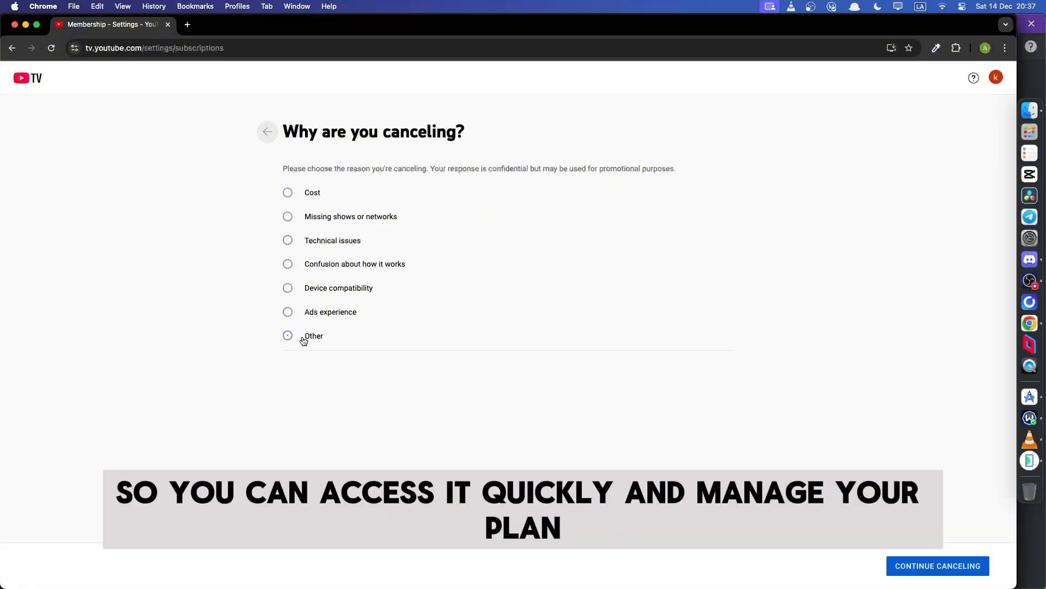
{"action": "left_click", "coordinate": [288, 335]}
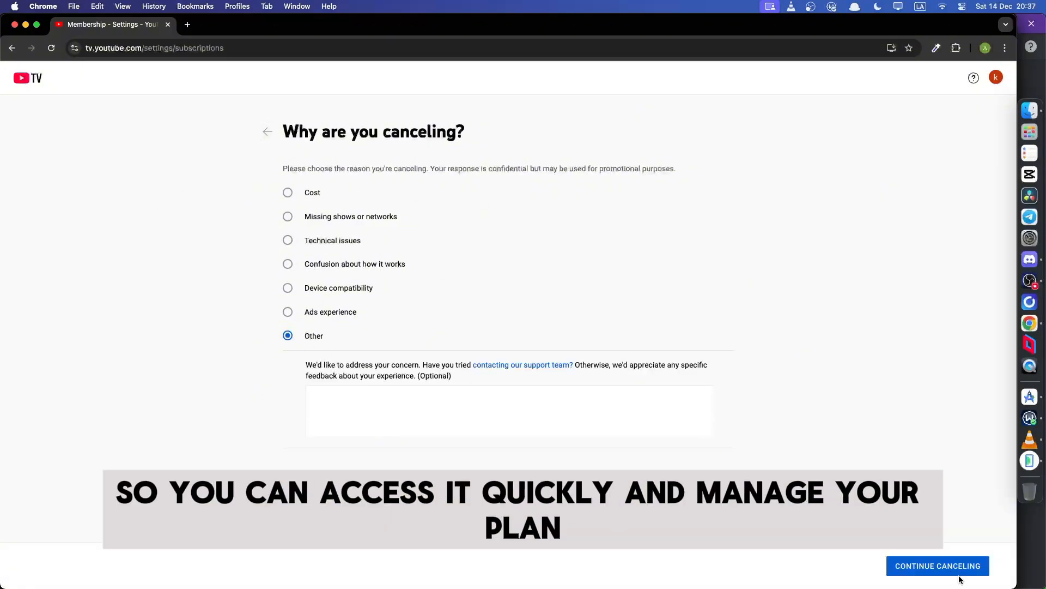
{"action": "left_click", "coordinate": [937, 565]}
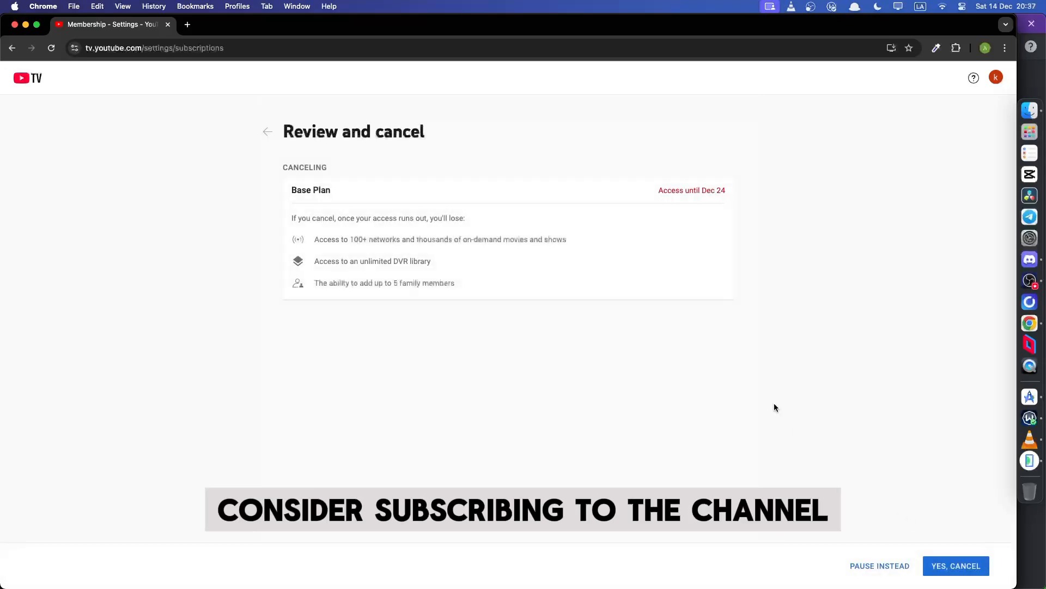